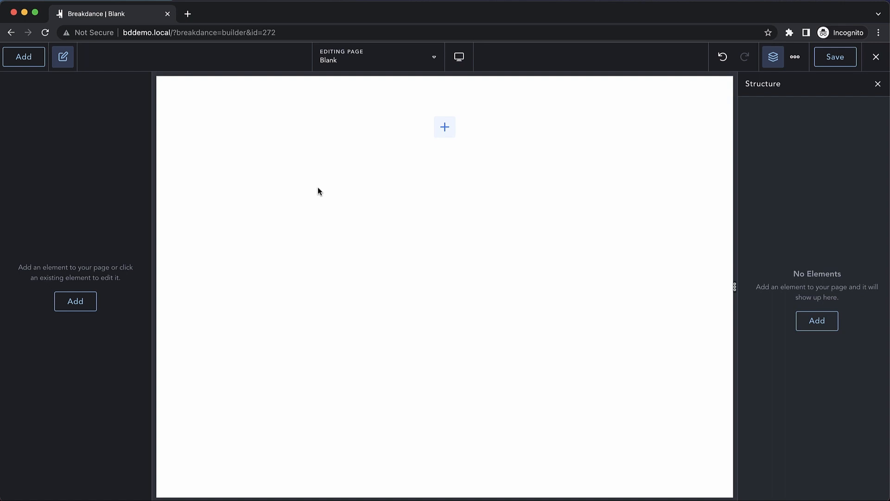
Add a Section holding an empty Div, then select the Section in the Structure panel.
left_click(24, 56)
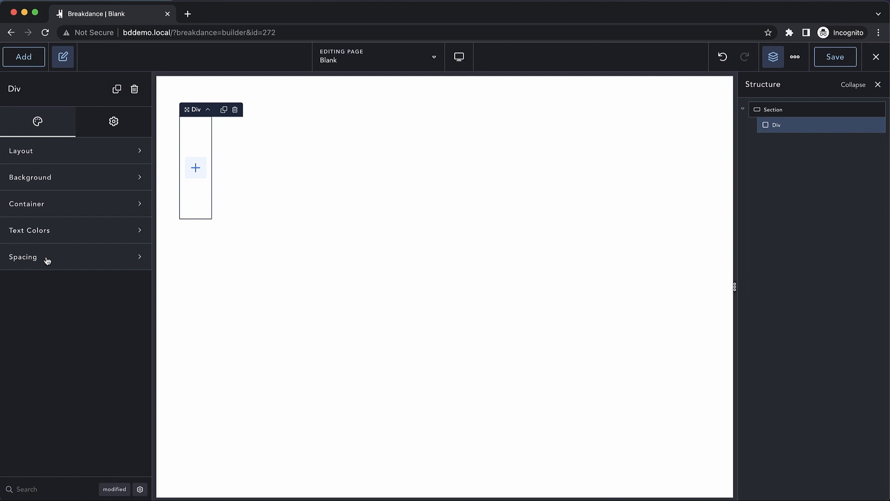
left_click(773, 109)
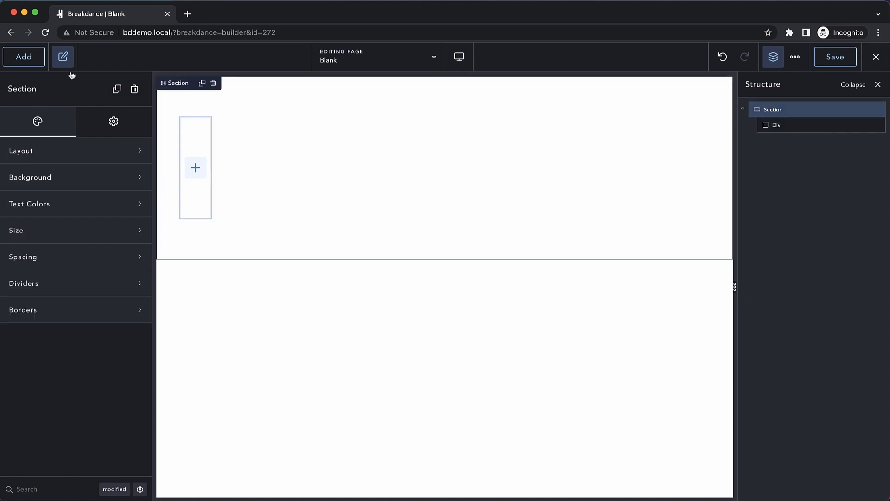
Insert two Heading elements into the Section above the Div.
left_click(24, 56)
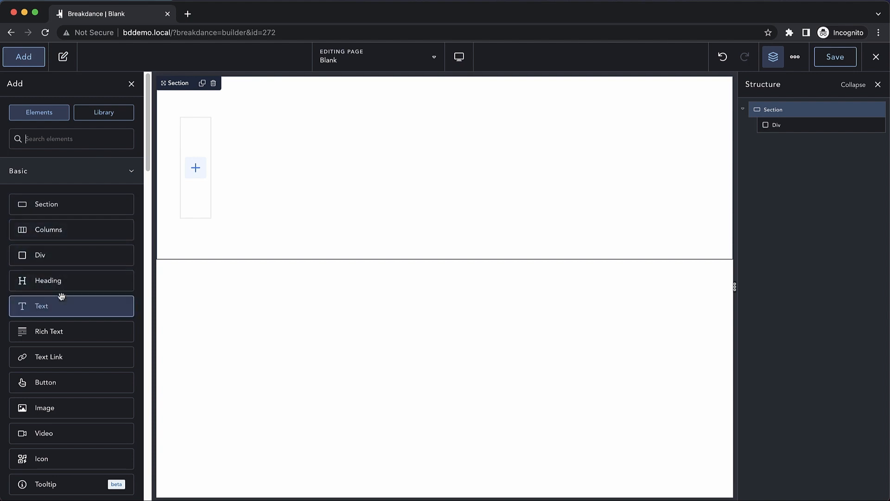
left_click(49, 280)
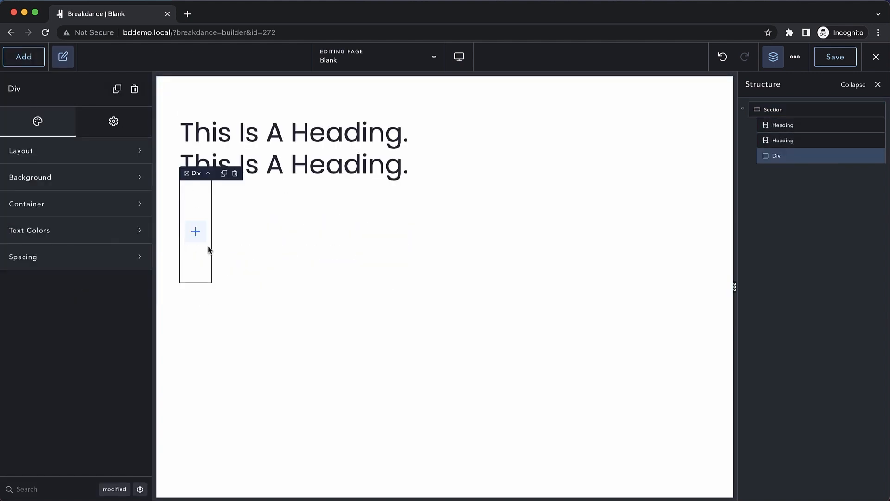
mouse_move(199, 260)
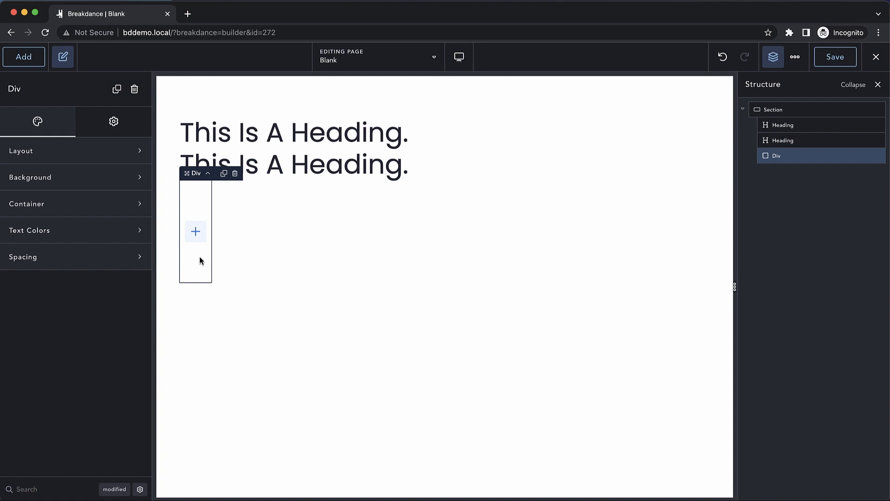
mouse_move(268, 100)
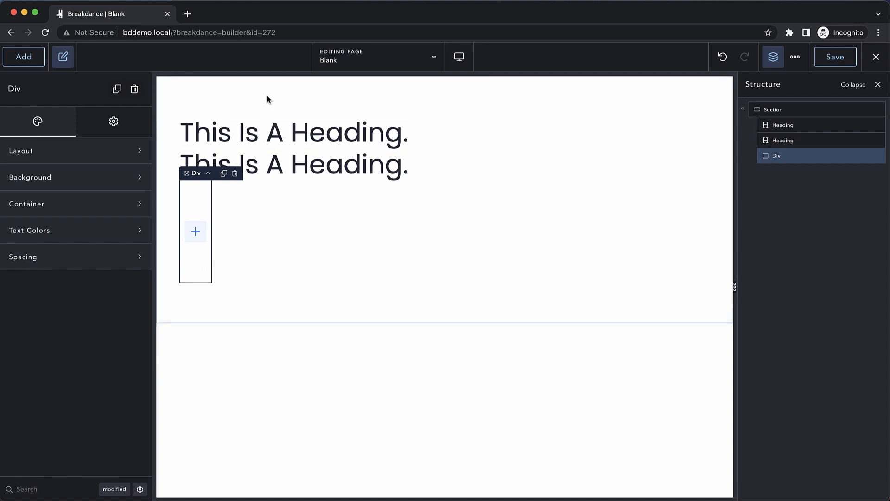
mouse_move(267, 259)
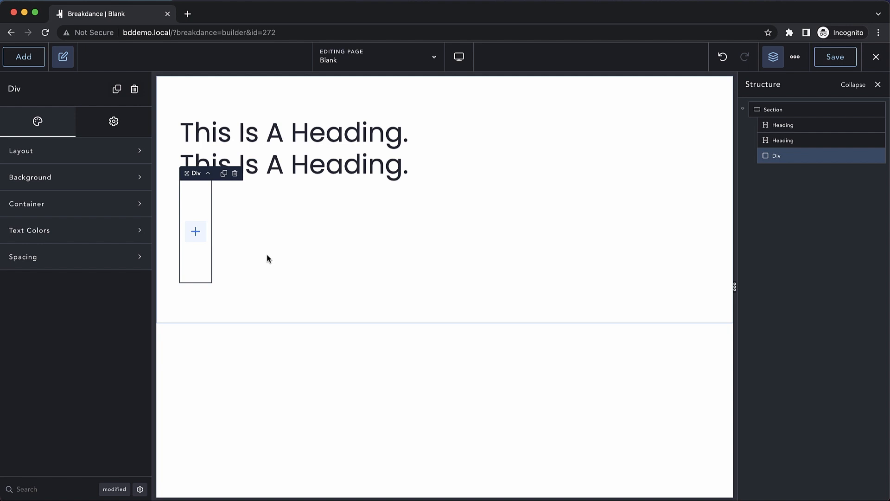
mouse_move(198, 263)
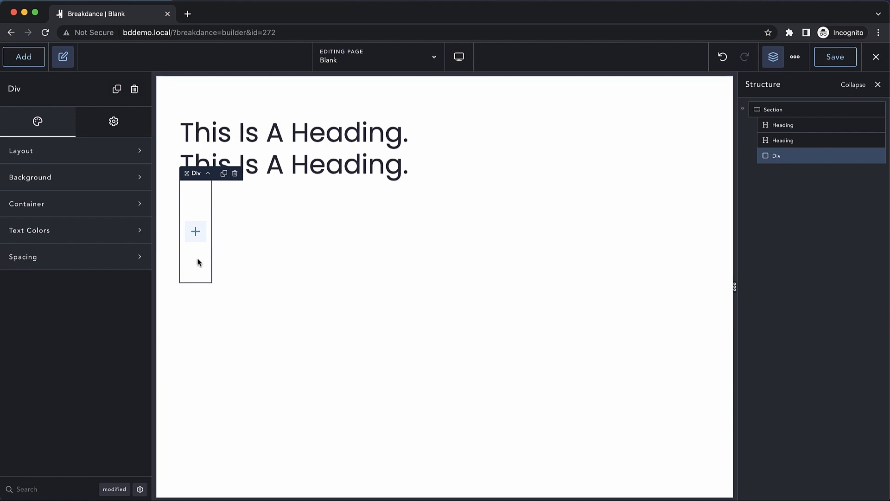
mouse_move(188, 258)
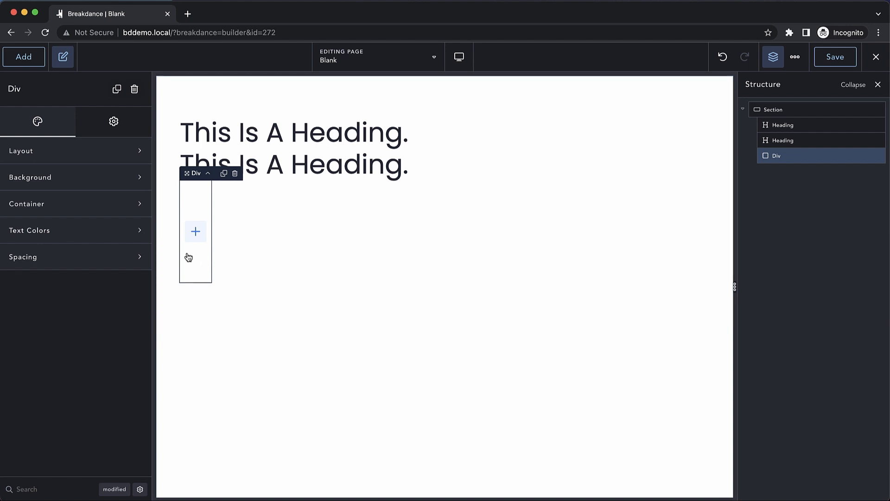
Add two Click Here Button elements inside the Div.
left_click(24, 56)
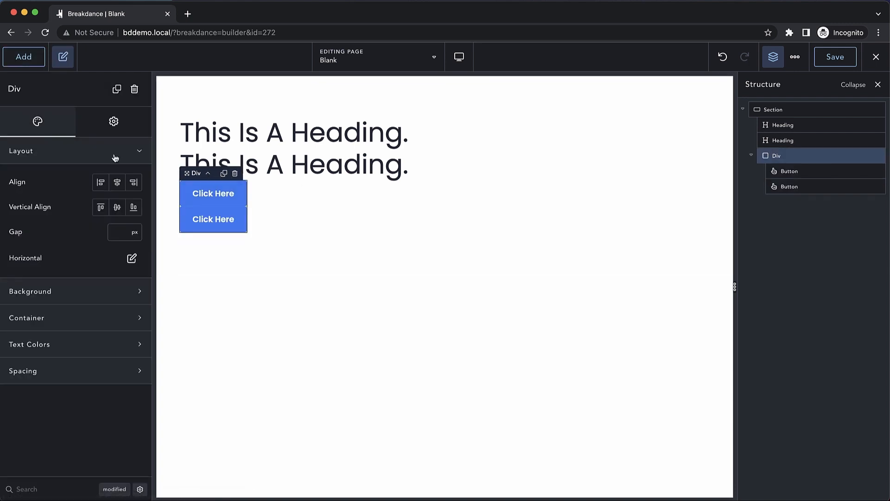
mouse_move(88, 196)
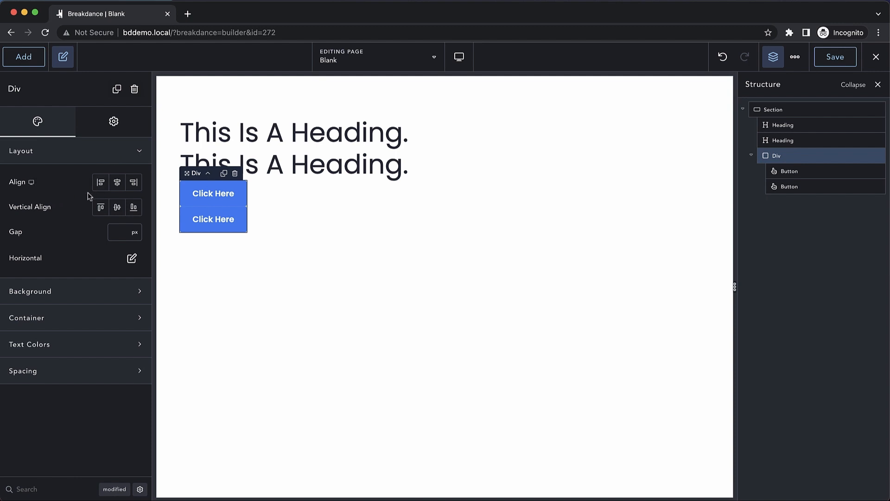
Set the Div's layout to horizontal, centered alignment with a 32 px gap.
left_click(119, 232)
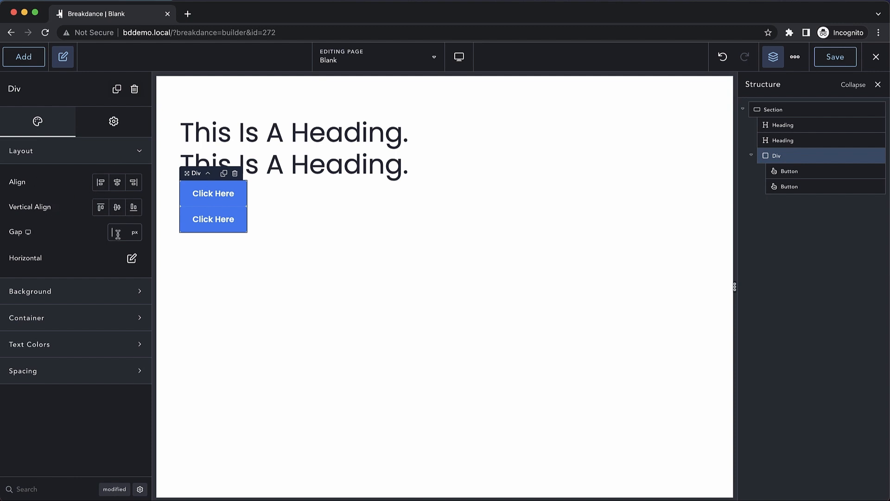
left_click(131, 258)
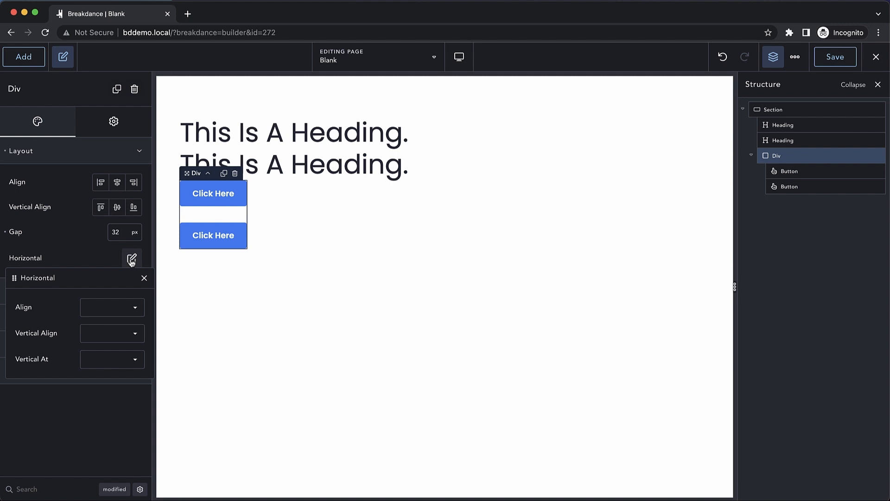
left_click(112, 307)
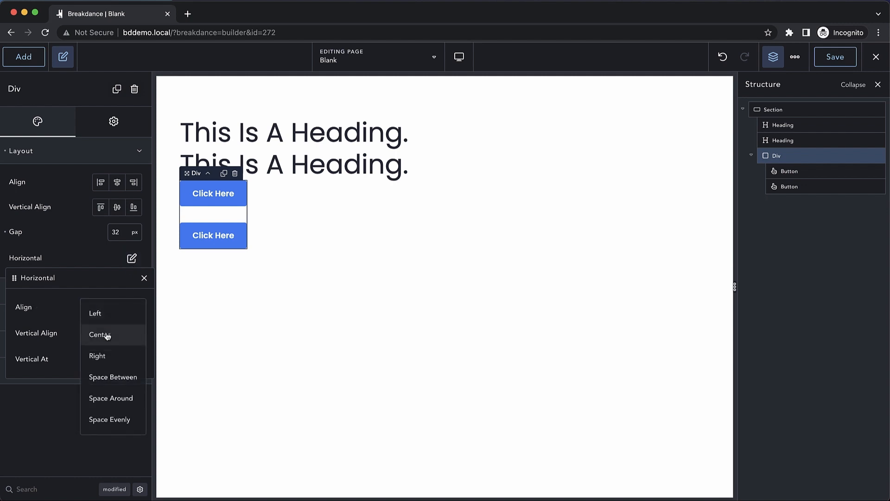
left_click(100, 334)
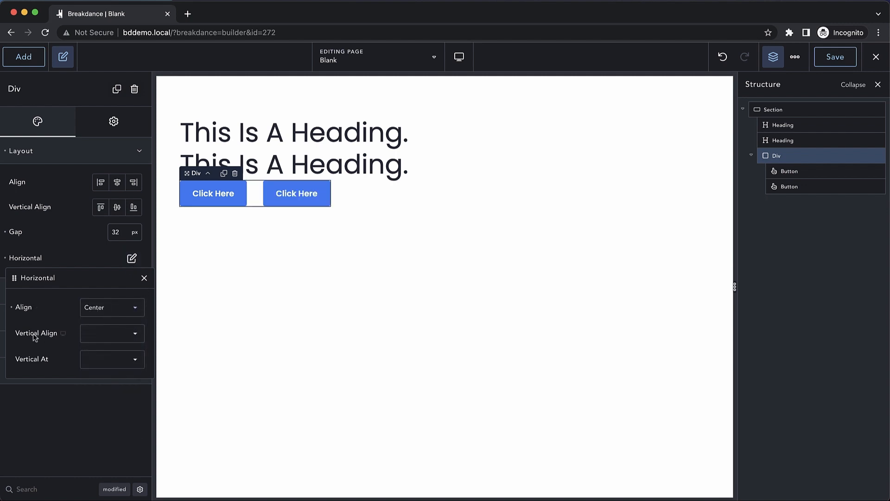
left_click(112, 359)
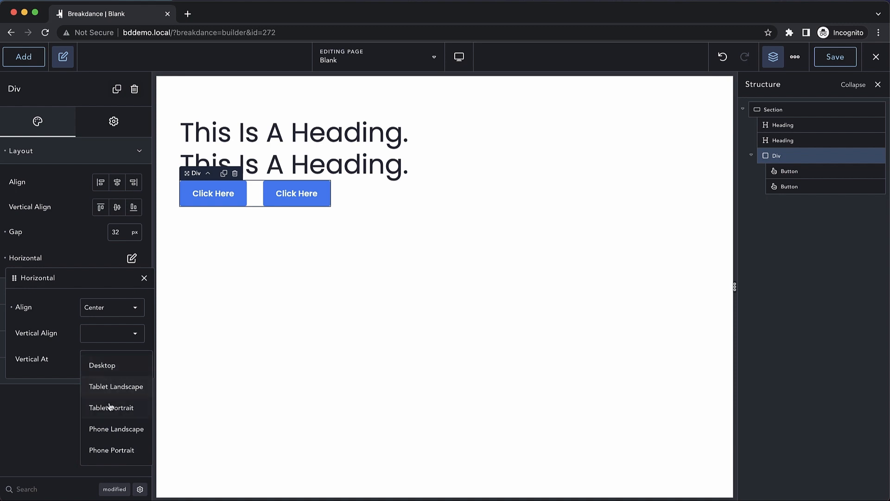
left_click(144, 277)
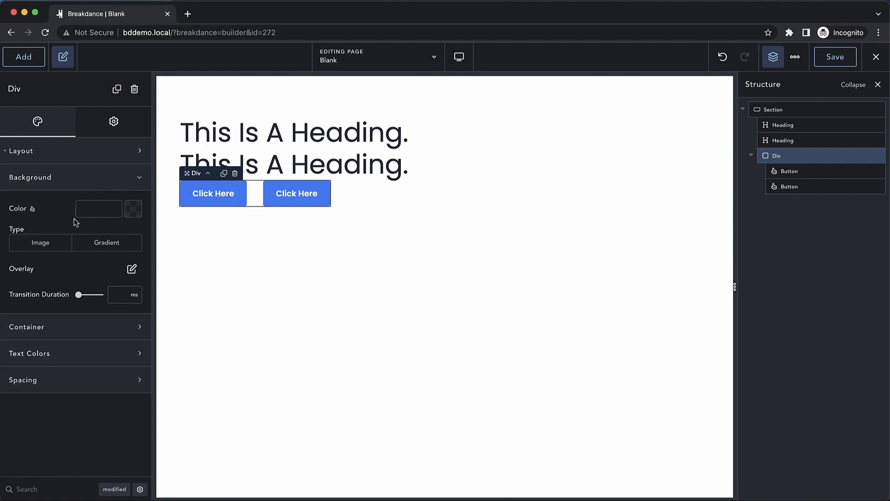
mouse_move(131, 268)
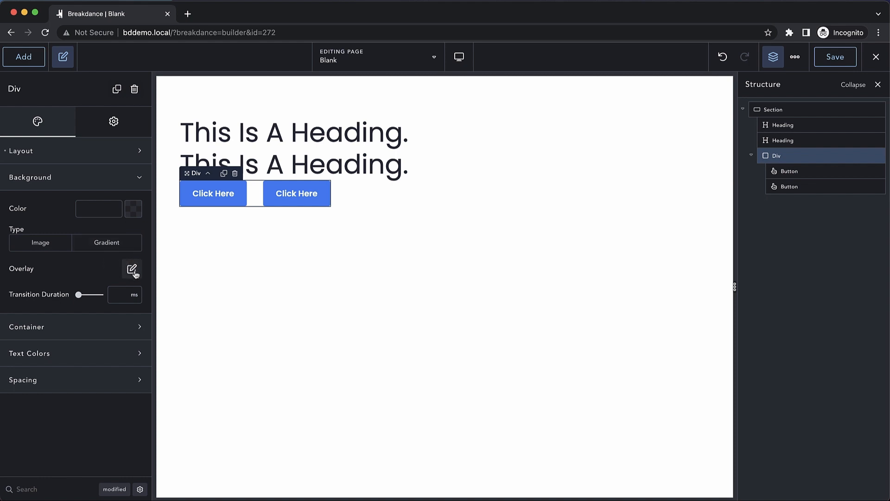
mouse_move(74, 183)
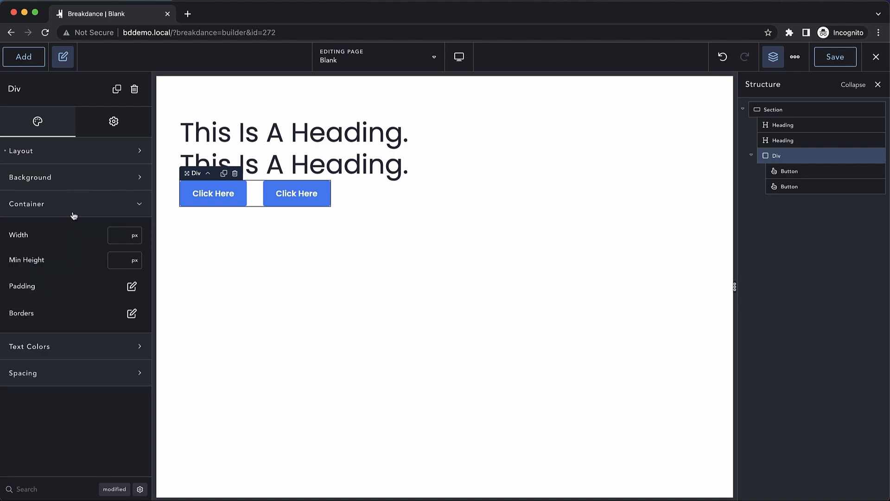
mouse_move(54, 241)
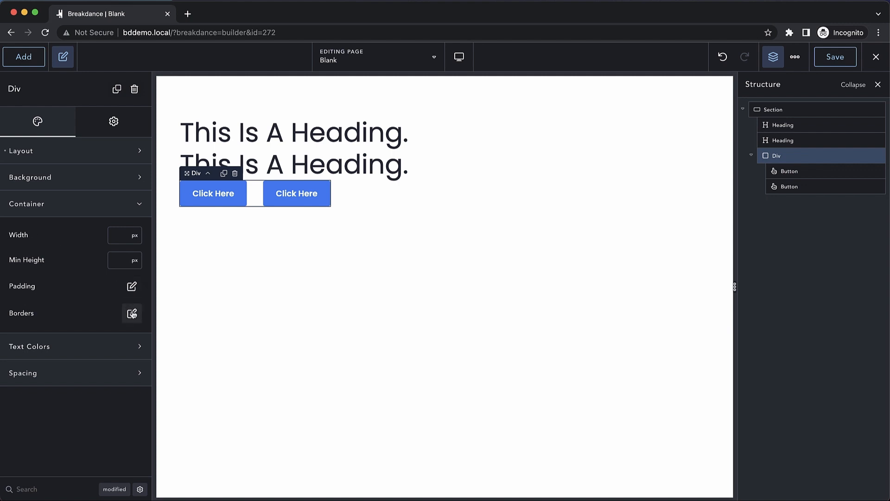
mouse_move(136, 329)
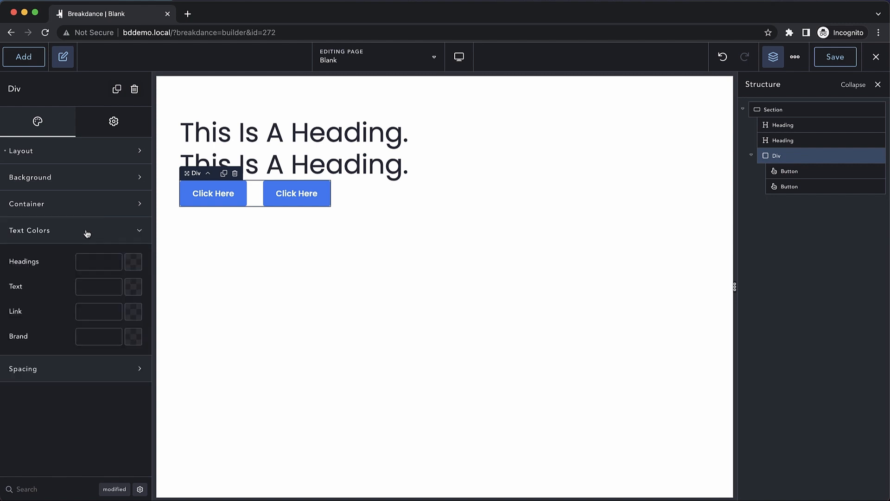
mouse_move(28, 263)
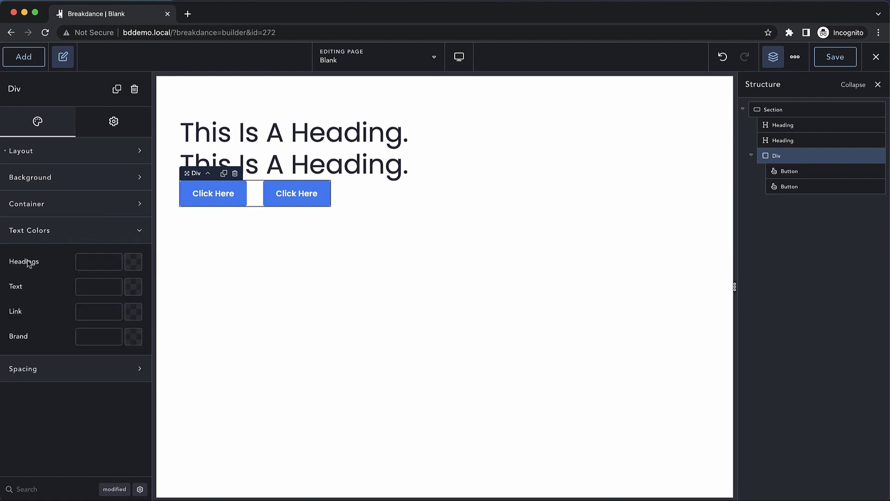
mouse_move(18, 316)
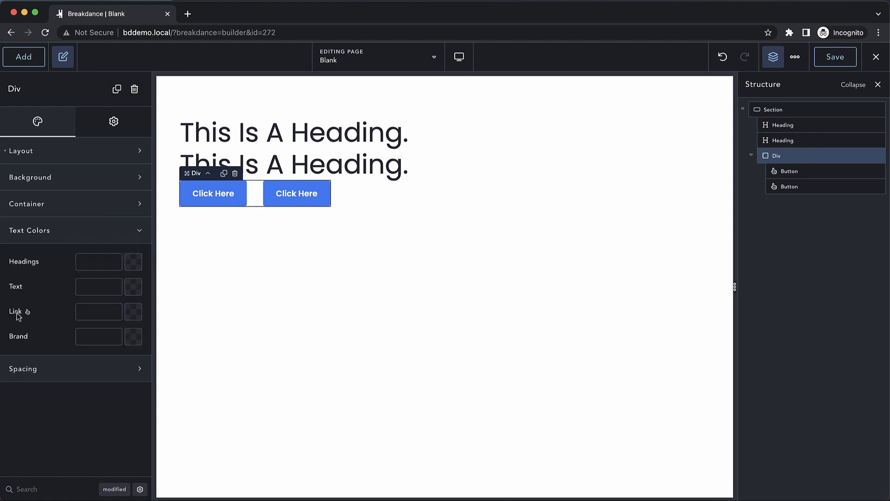
mouse_move(22, 344)
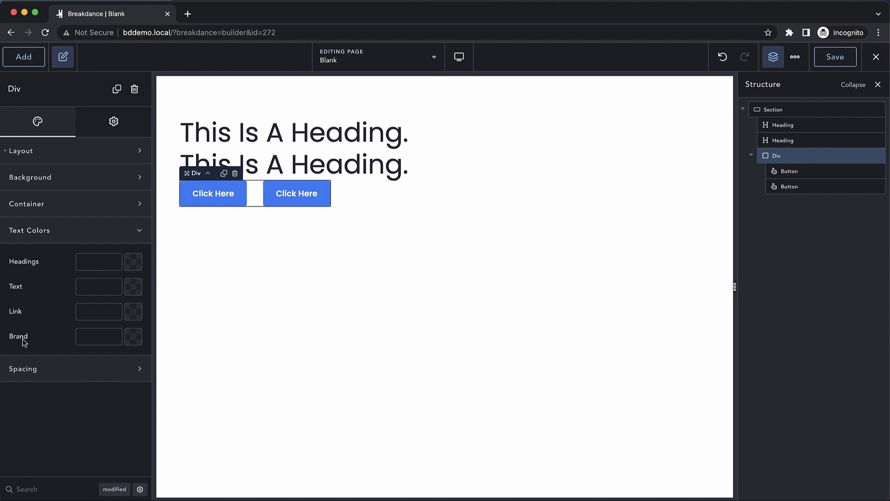
mouse_move(44, 261)
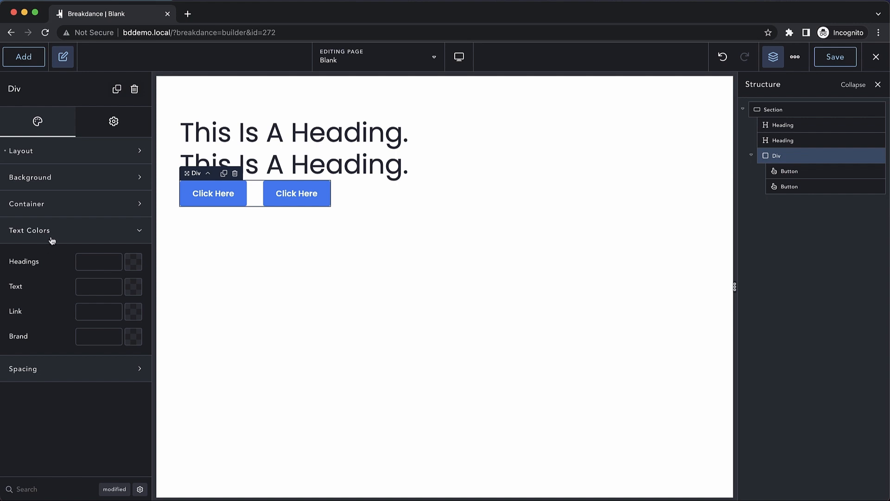
Expand the Div's Spacing section to reveal Margin Top and Margin Bottom.
left_click(28, 230)
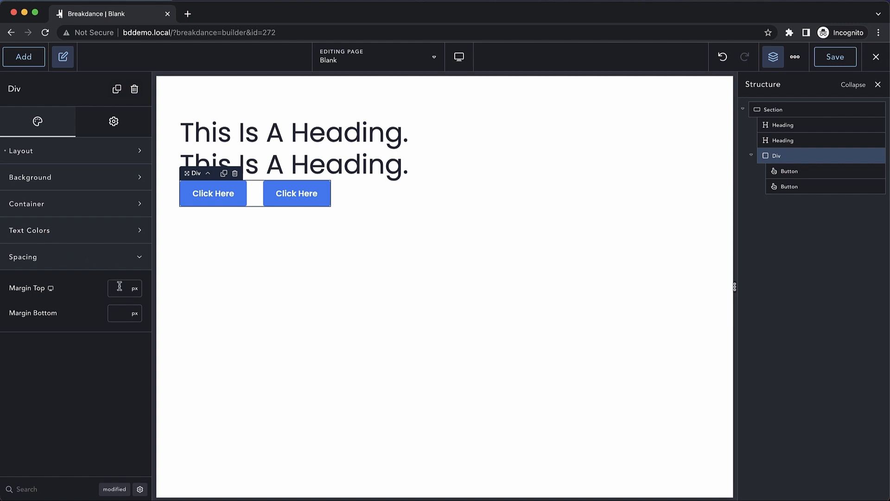
Enter 32 px for the Div's Margin Top and Margin Bottom.
type("32")
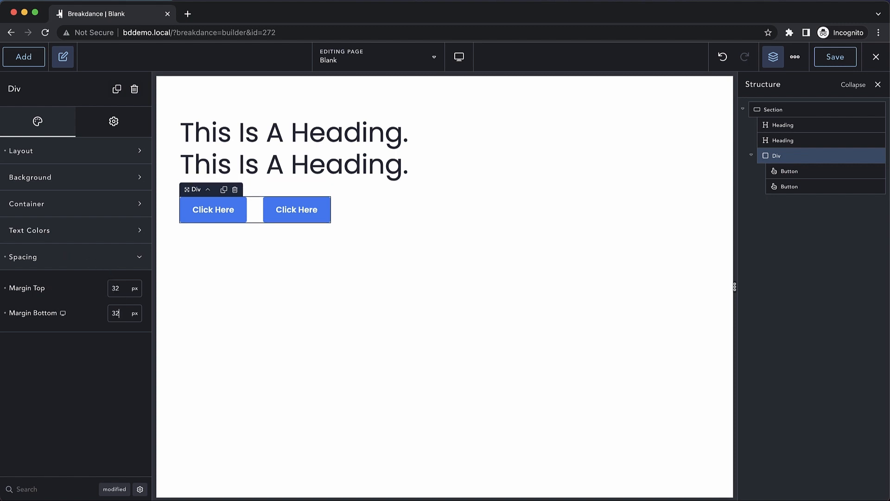